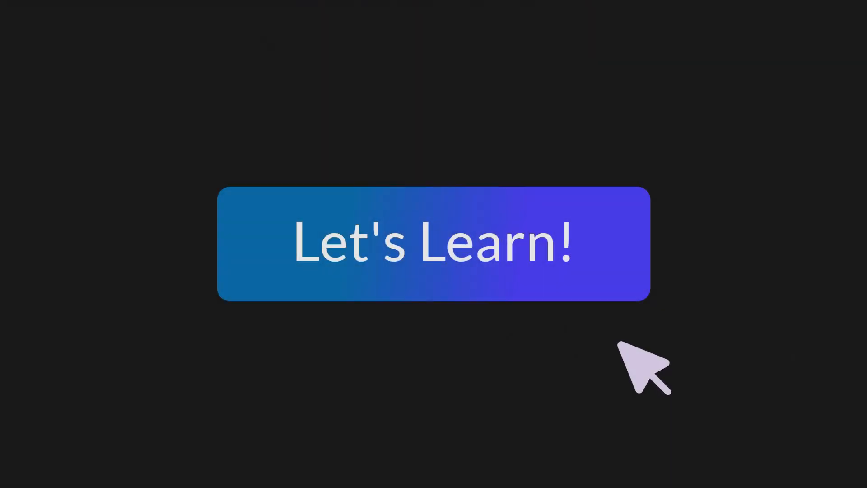
# - Go to the V-ID Certification overview page describing blockchain document certification
pyautogui.click(432, 243)
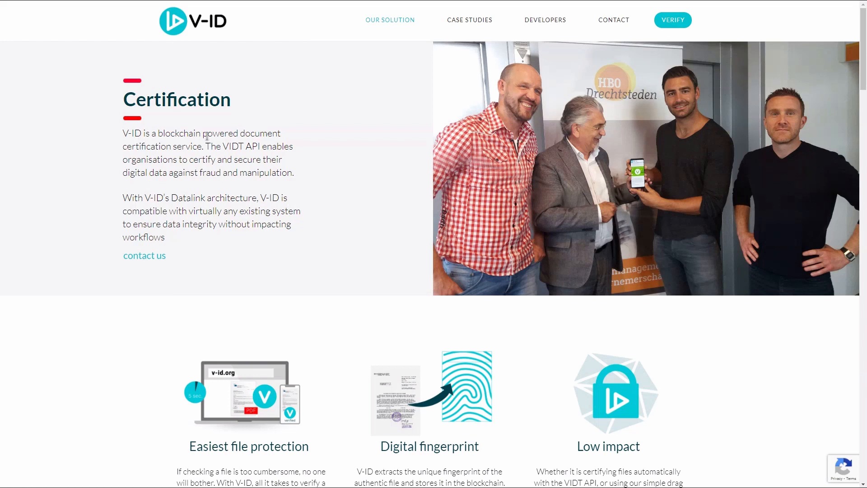
pyautogui.doubleClick(124, 134)
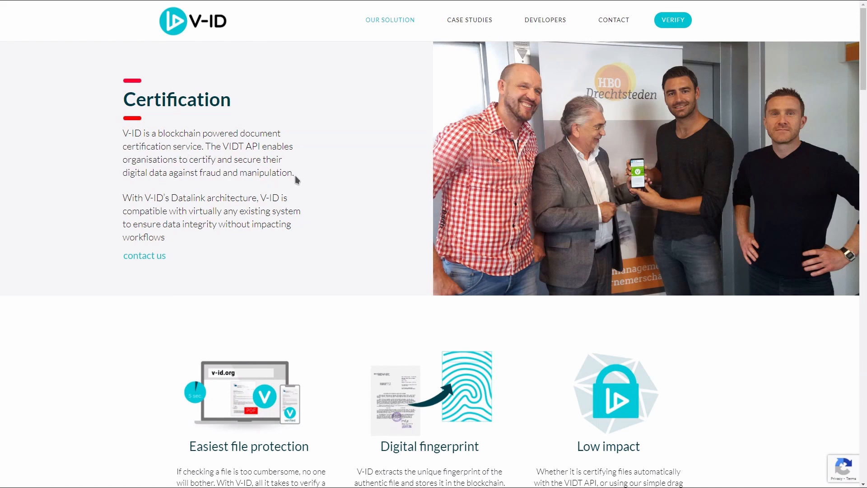
pyautogui.moveTo(198, 172); pyautogui.dragTo(290, 172)
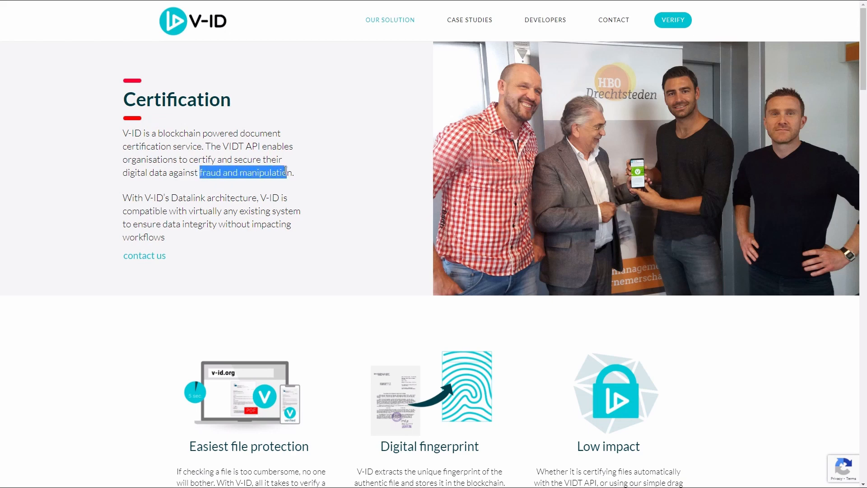
pyautogui.scroll(-3)
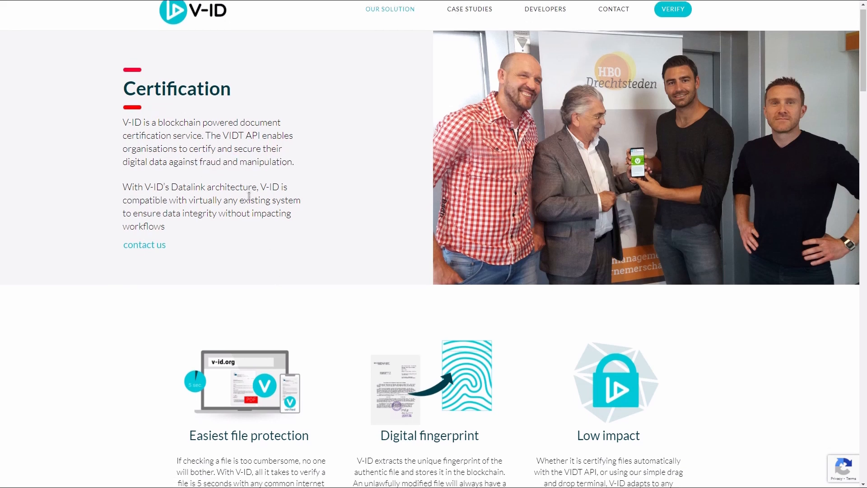
pyautogui.scroll(-3)
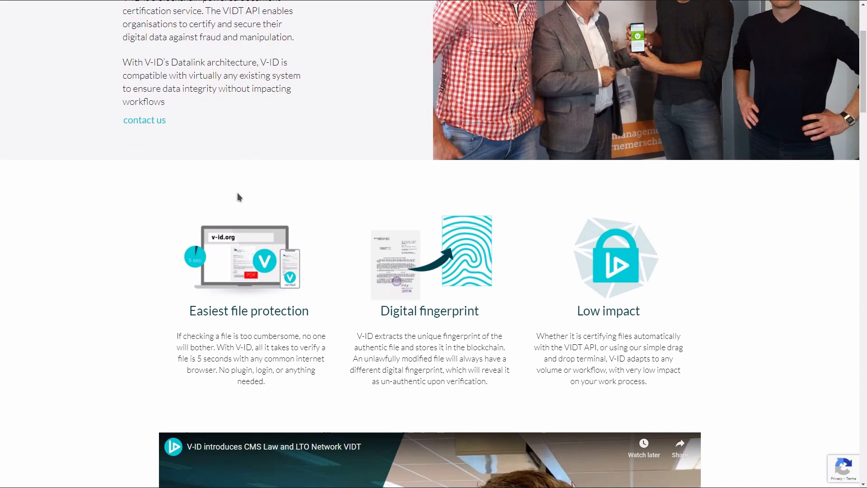
pyautogui.scroll(-3)
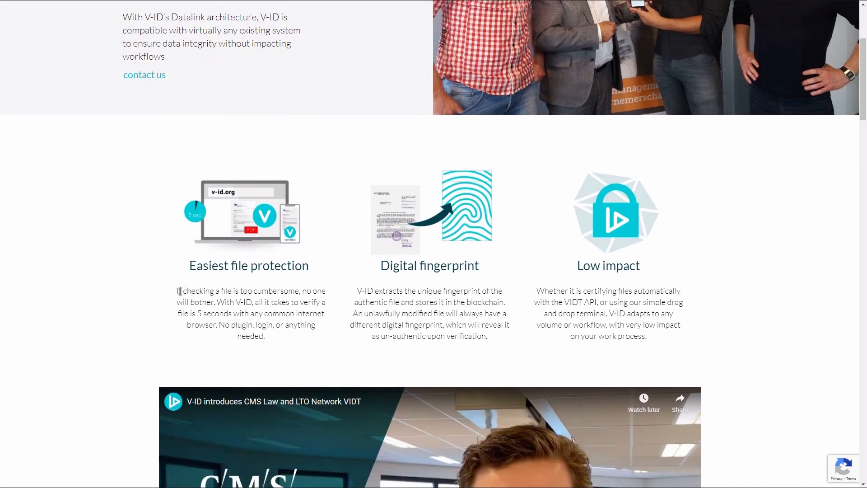
pyautogui.doubleClick(195, 290)
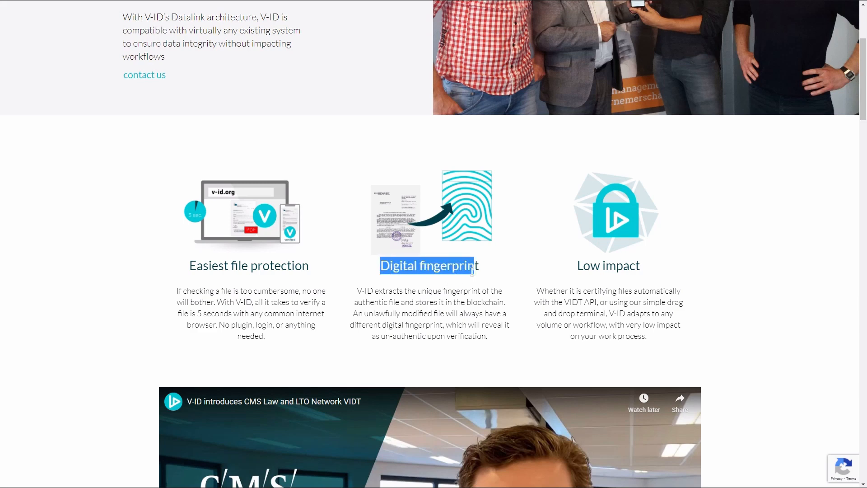
pyautogui.click(462, 259)
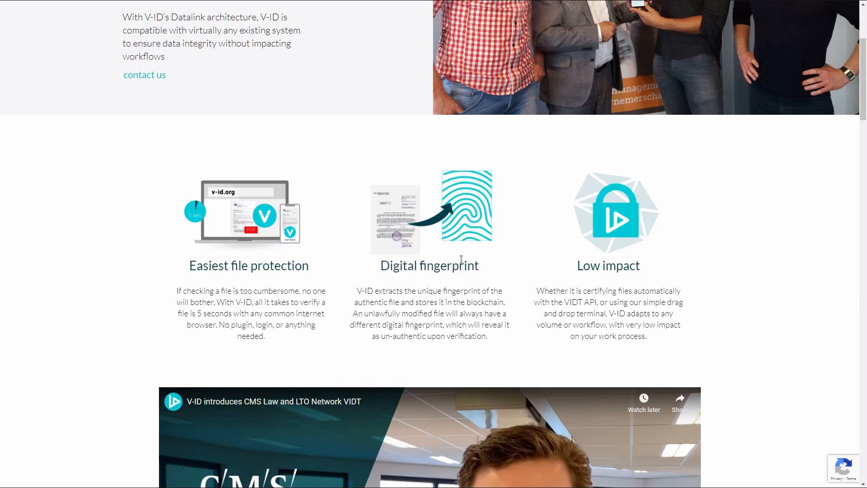
# - Start the embedded VIDT introduction video and continue down to the VIDT Datalink diagram
pyautogui.scroll(-3)
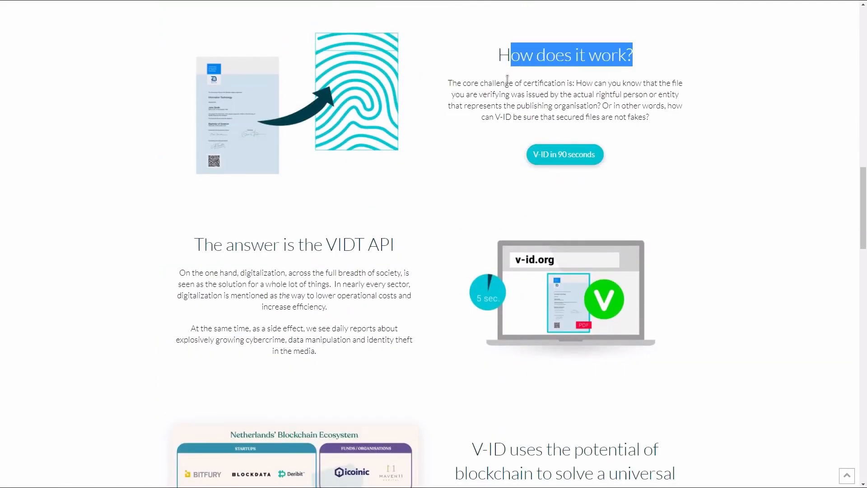
pyautogui.scroll(-3)
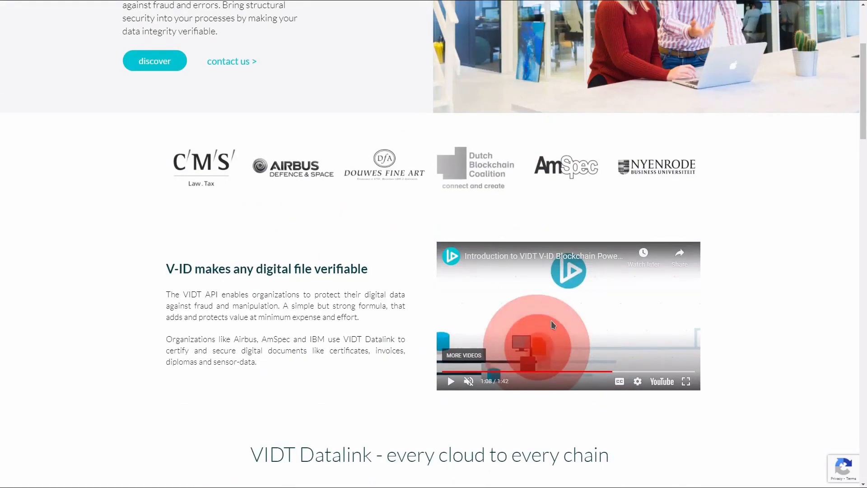
pyautogui.click(451, 382)
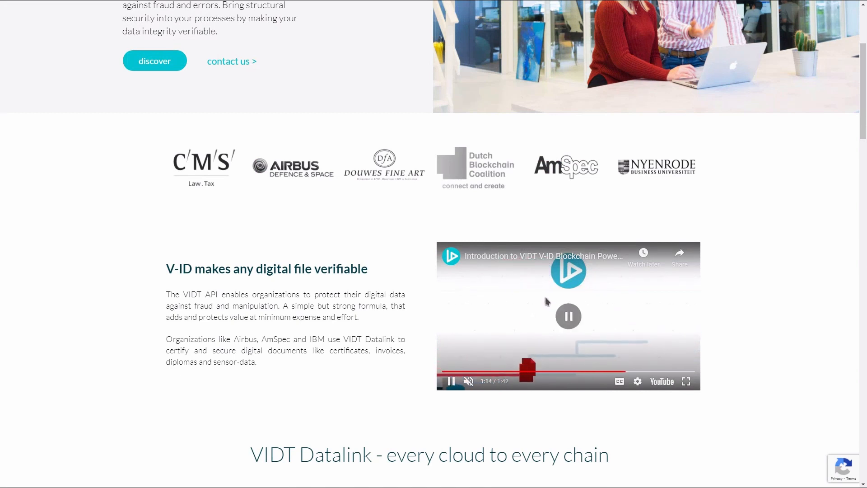
pyautogui.scroll(-3)
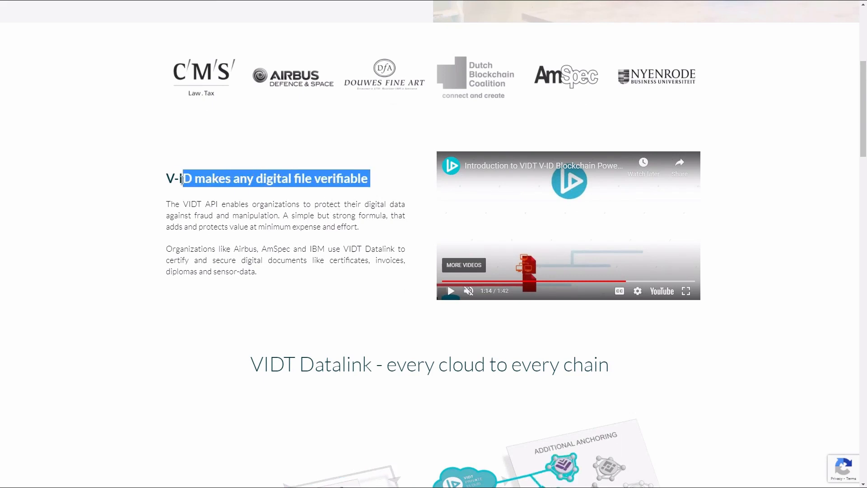
pyautogui.scroll(-3)
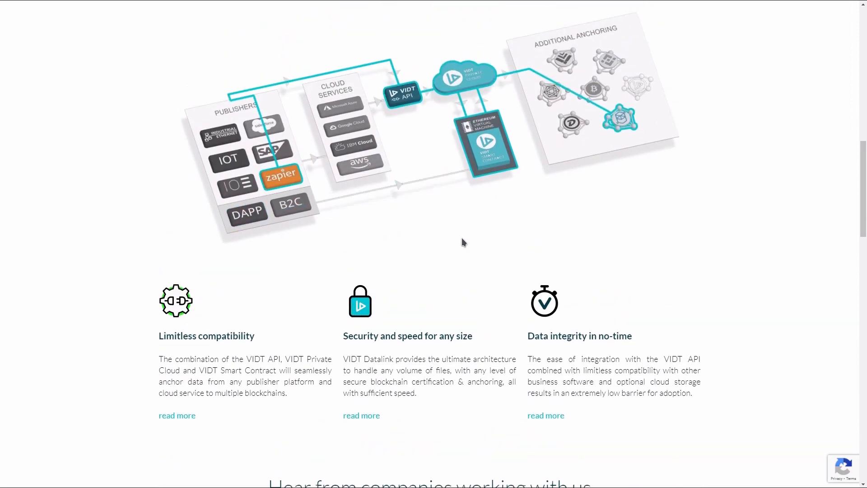
# - Reach the section listing Ethereum, LTO Network, IBM Hyperledger, DigiByte and Bitcoin
pyautogui.scroll(-3)
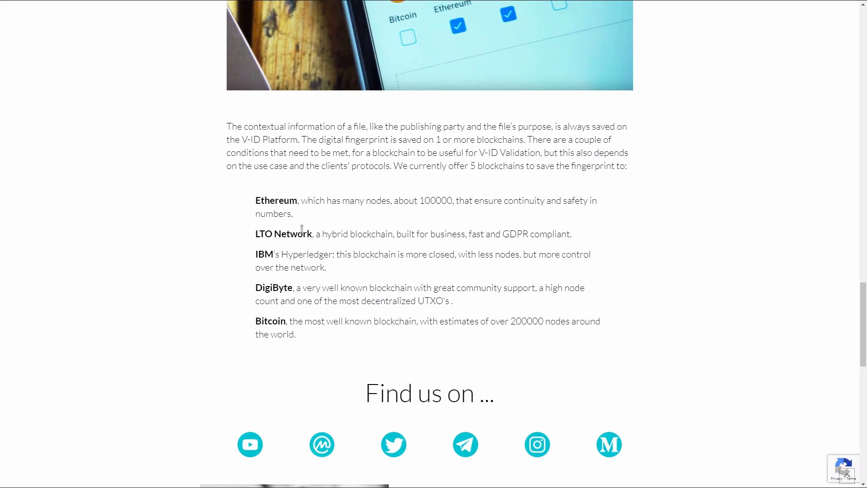
pyautogui.moveTo(302, 198)
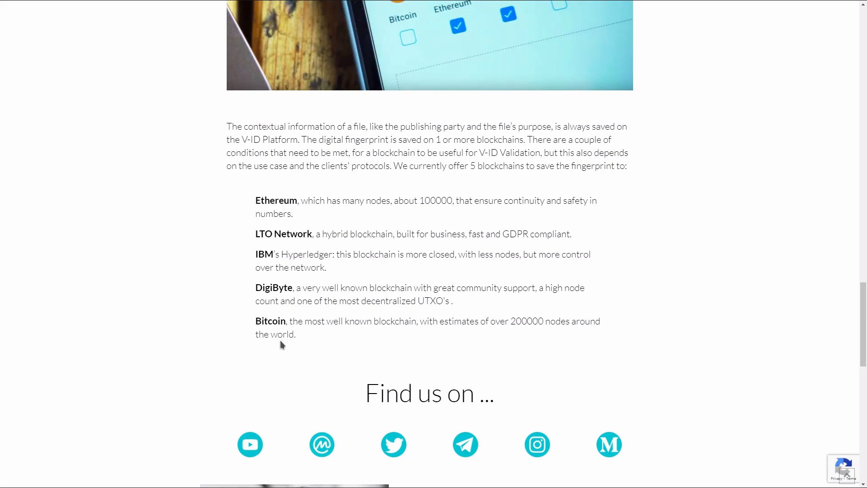
pyautogui.moveTo(260, 254)
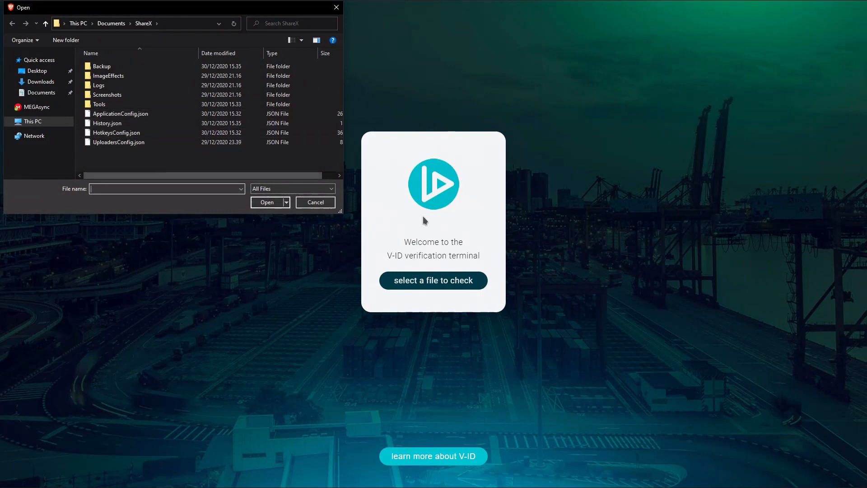
pyautogui.moveTo(524, 202)
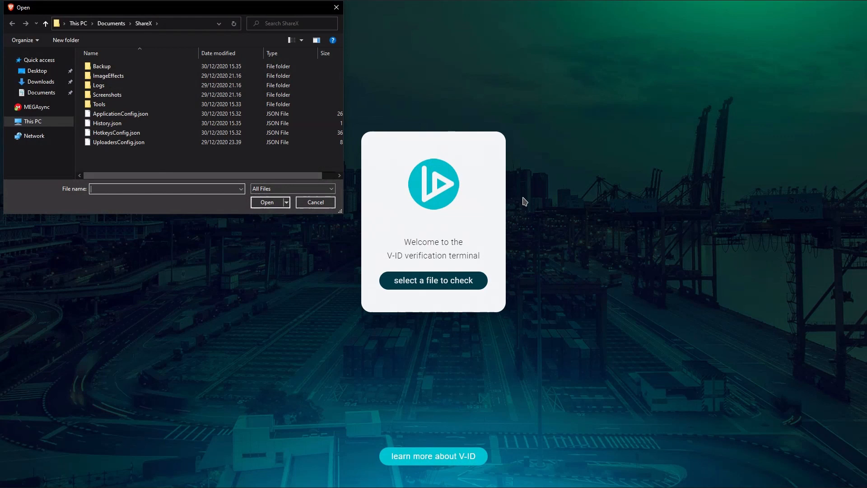
# - Check a file in the verification terminal and get the Not verified result
pyautogui.click(109, 76)
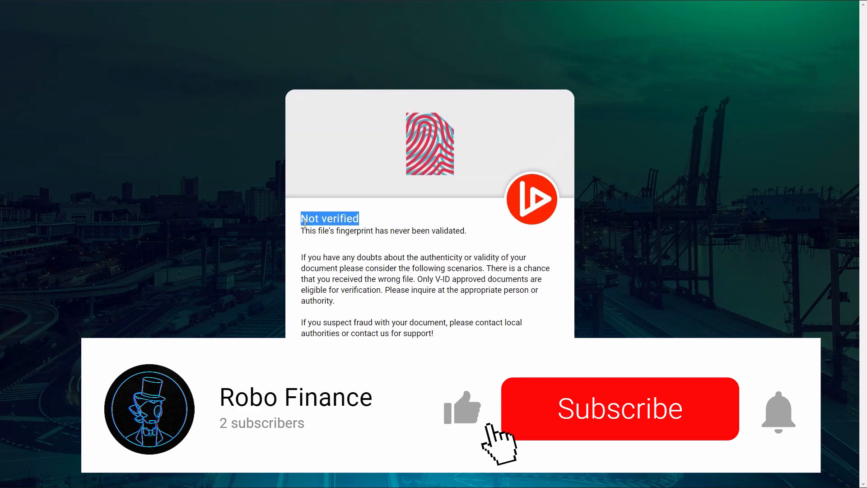
# - Switch to the Medium tokenomics article and highlight the whole '3 Control' paragraph on validation pricing
pyautogui.click(619, 408)
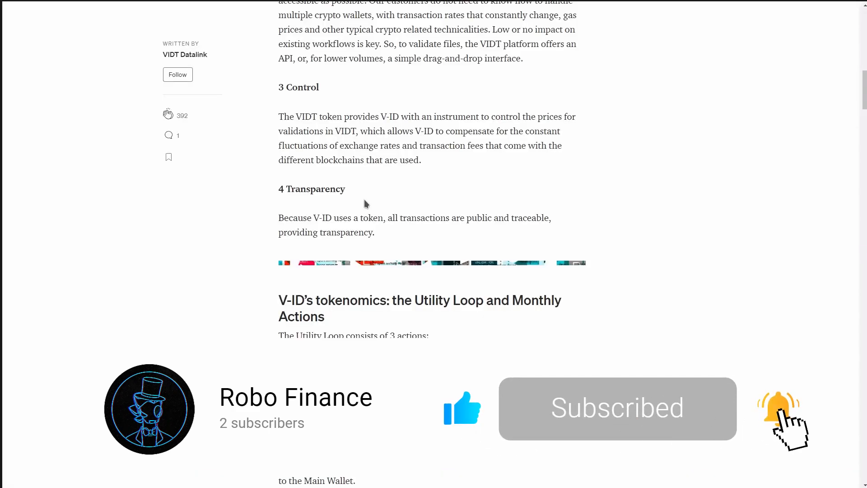
pyautogui.scroll(-3)
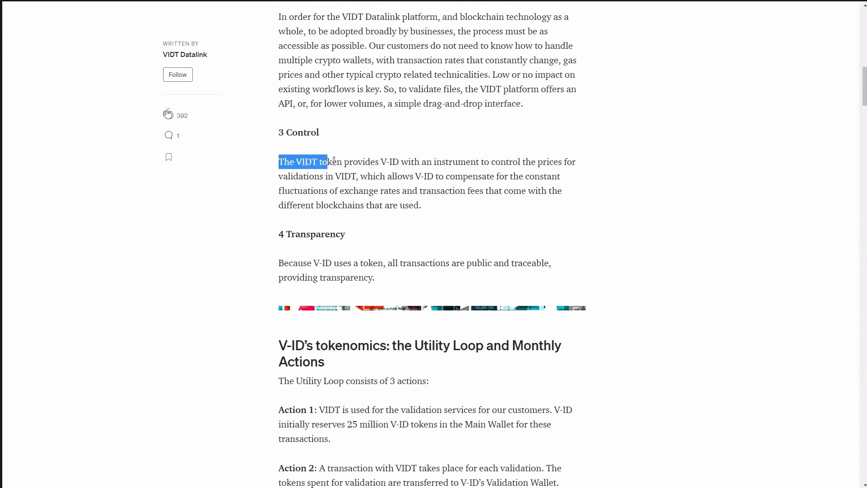
pyautogui.moveTo(326, 162); pyautogui.dragTo(425, 162)
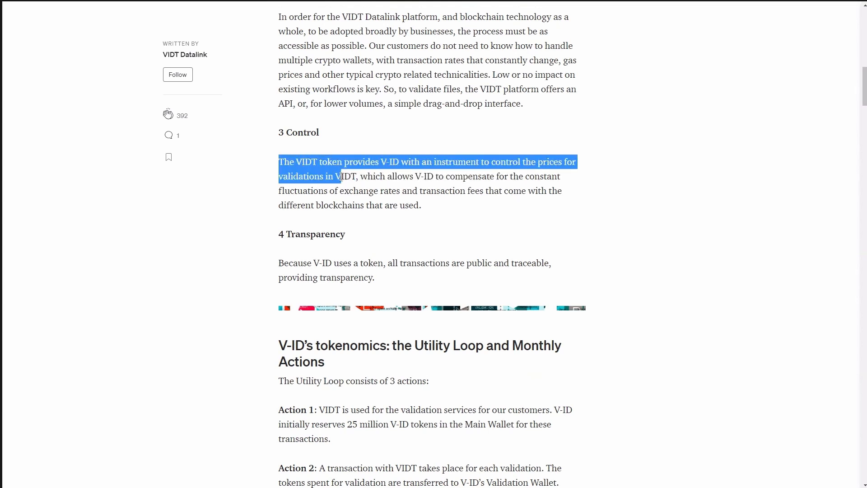
pyautogui.moveTo(336, 176); pyautogui.dragTo(412, 176)
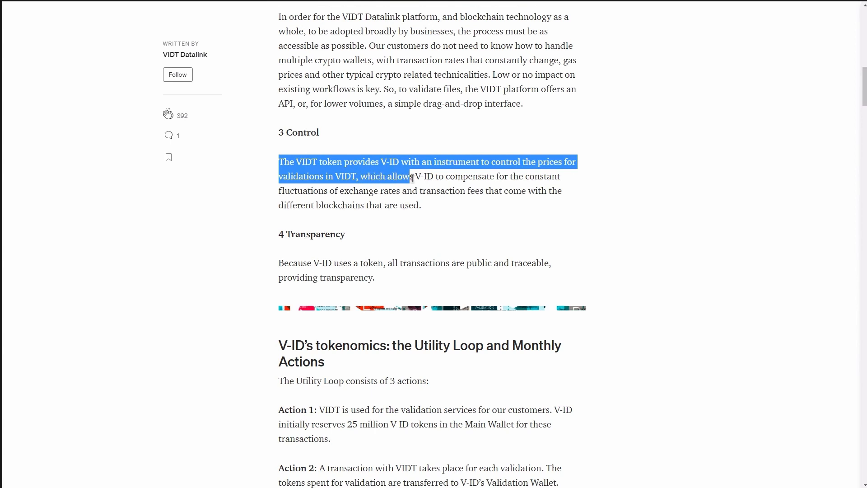
pyautogui.moveTo(411, 176); pyautogui.dragTo(395, 190)
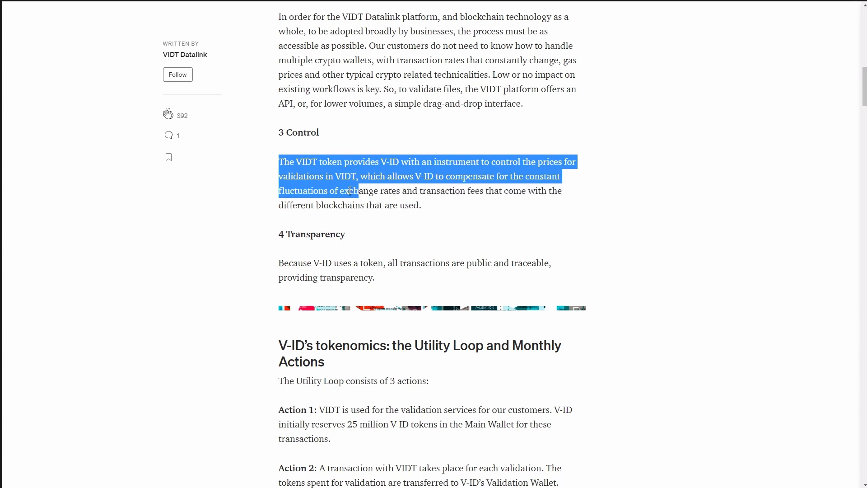
pyautogui.moveTo(349, 191); pyautogui.dragTo(420, 205)
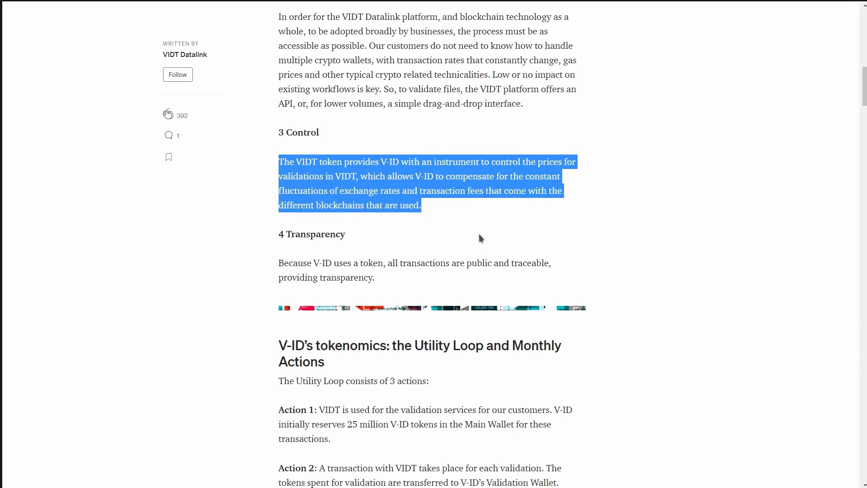
pyautogui.scroll(-3)
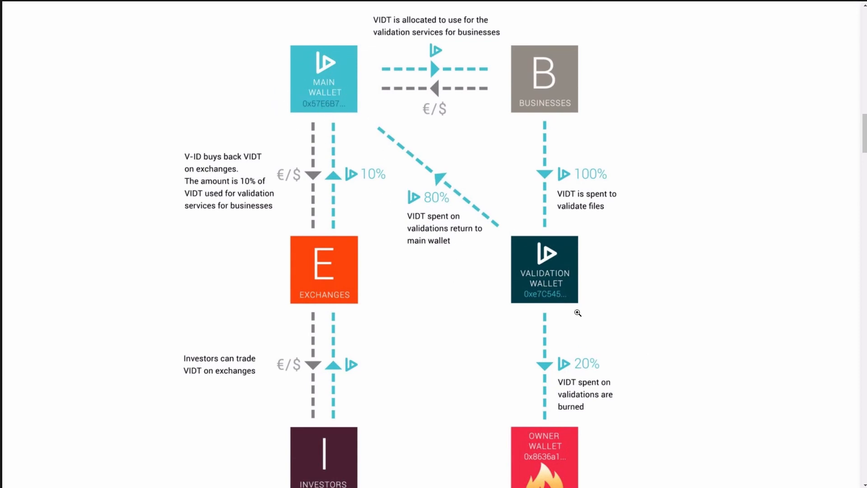
# - Move down past the wallet addresses and highlight the sentence about burning unsold tokens
pyautogui.scroll(-3)
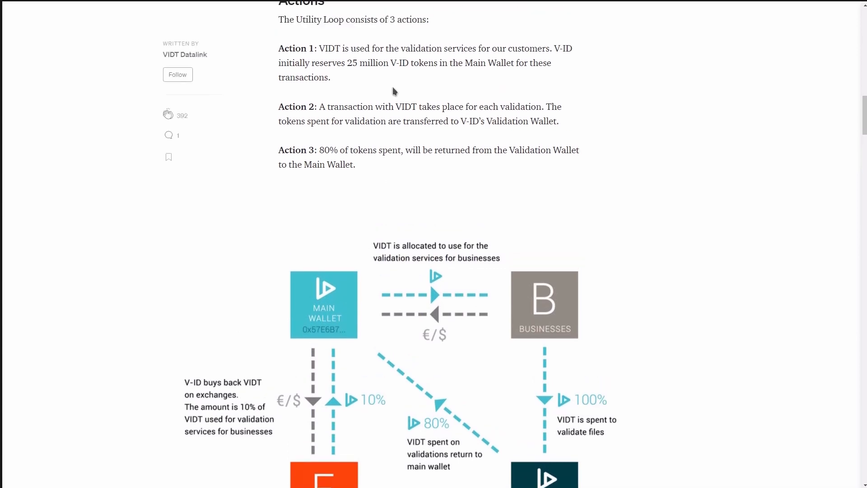
pyautogui.scroll(-3)
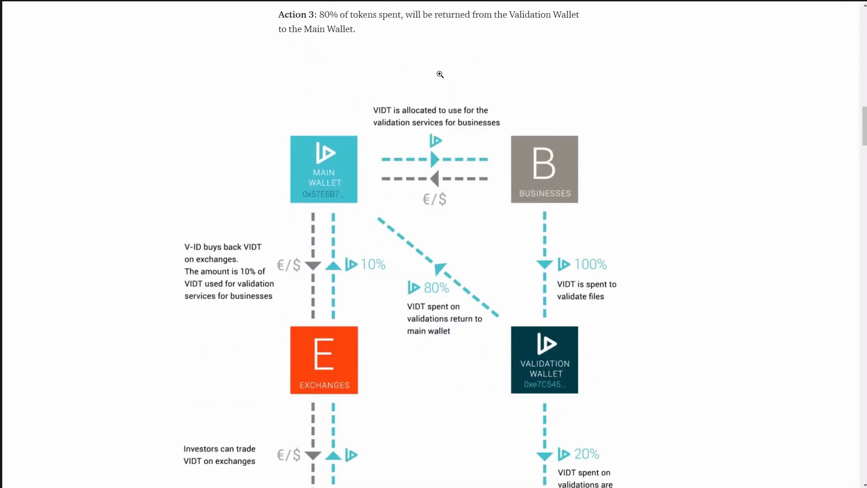
pyautogui.scroll(-3)
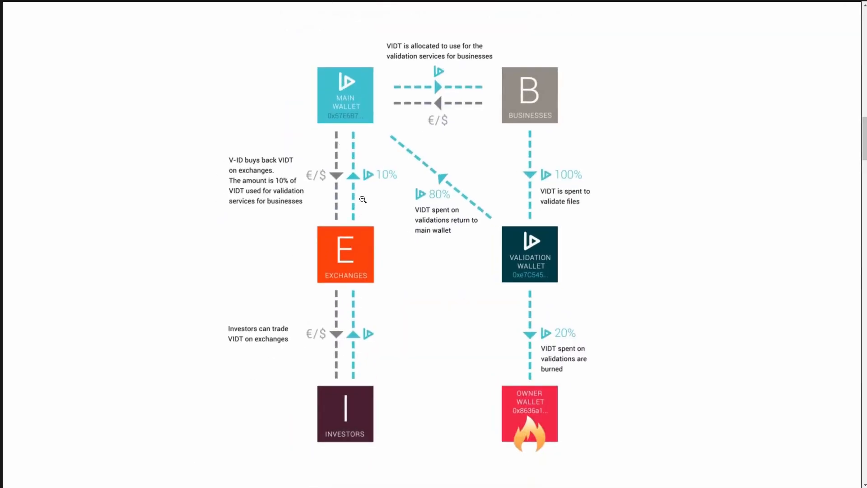
pyautogui.scroll(-3)
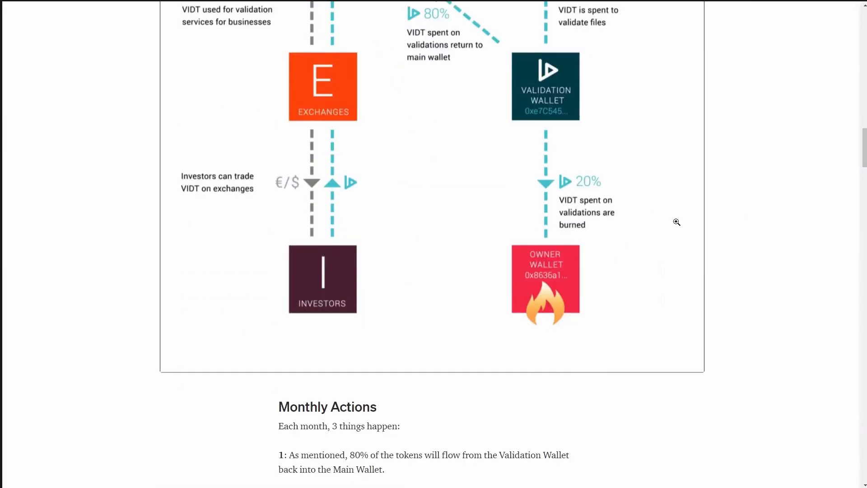
pyautogui.scroll(-3)
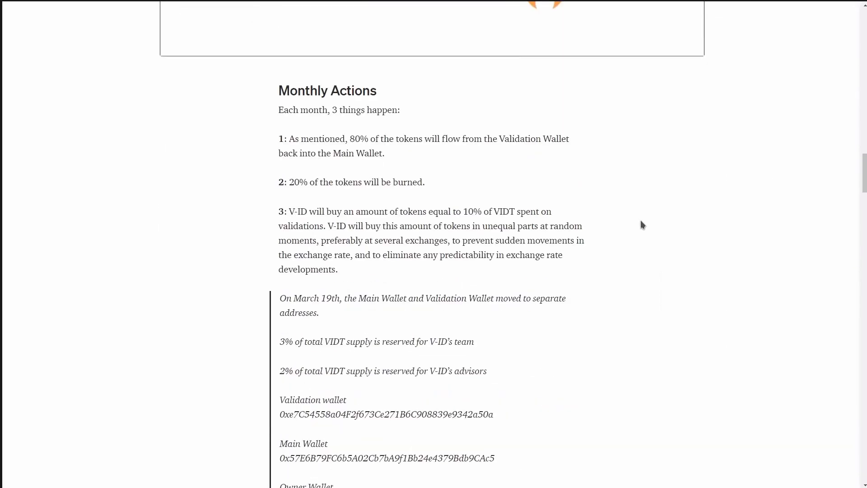
pyautogui.scroll(-3)
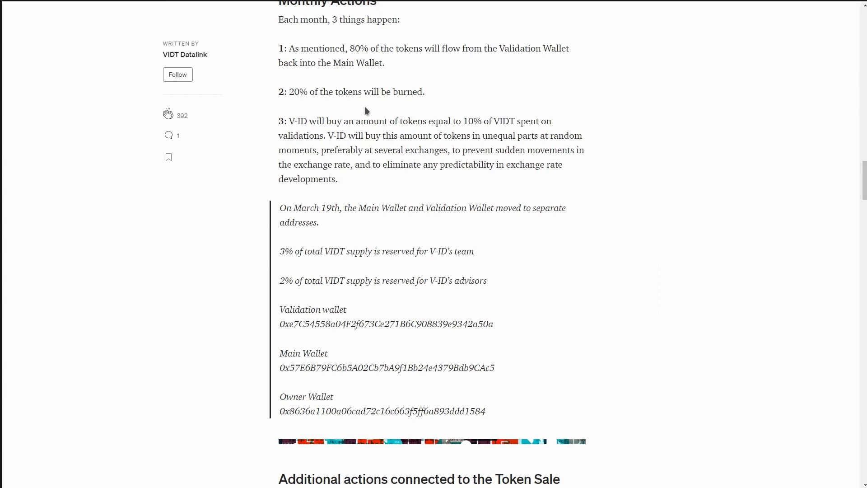
pyautogui.moveTo(423, 137)
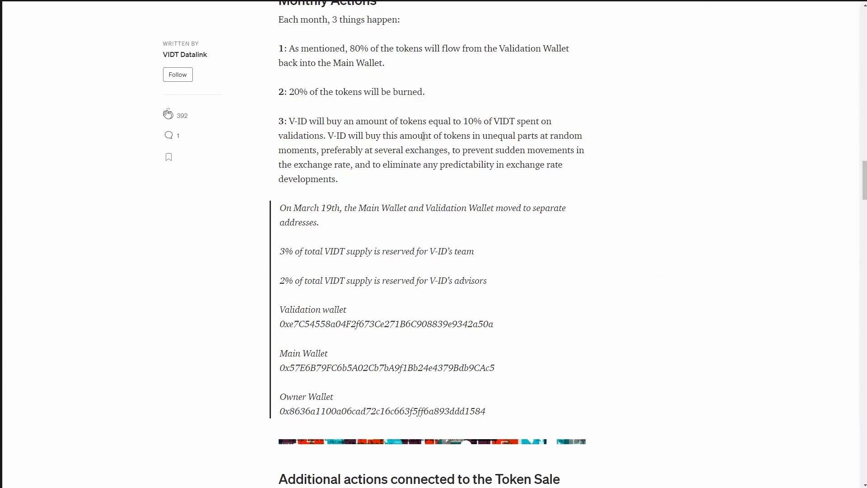
pyautogui.scroll(-3)
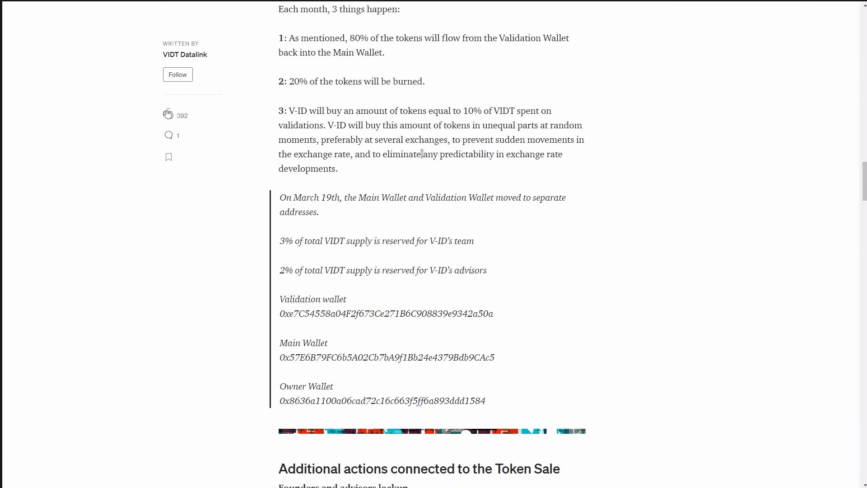
pyautogui.scroll(-3)
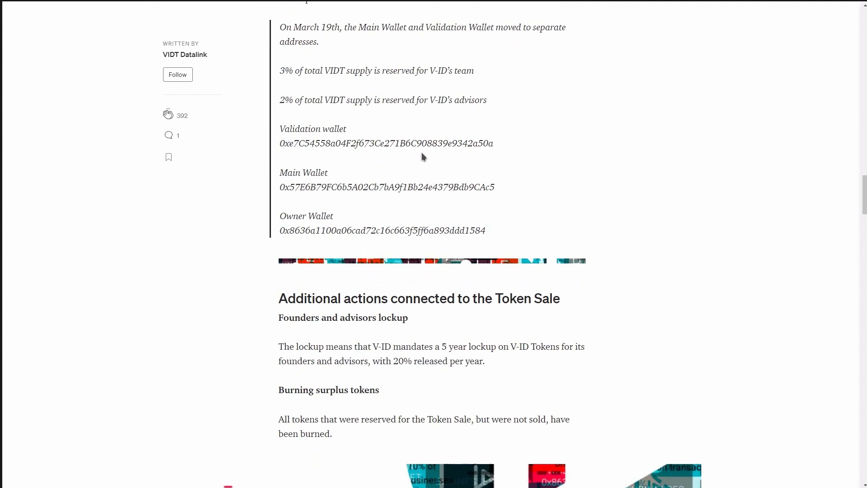
pyautogui.moveTo(280, 419); pyautogui.dragTo(333, 434)
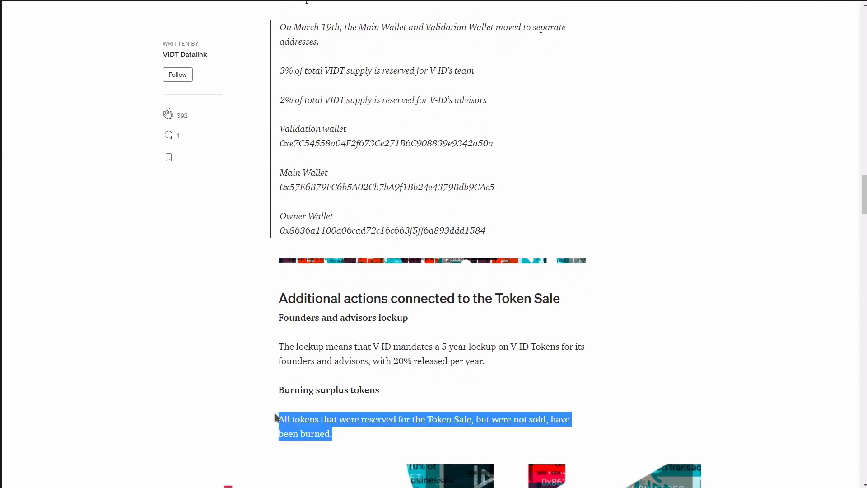
pyautogui.click(444, 346)
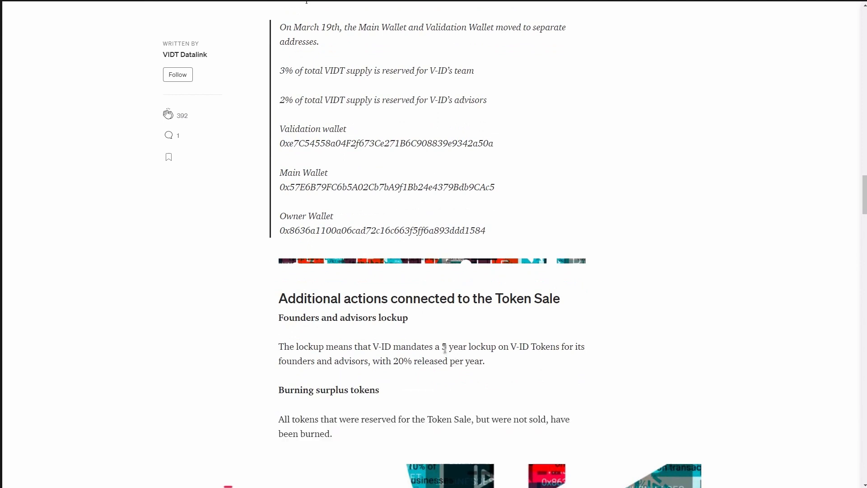
# - Highlight the team and advisor supply percentages and the following token-sale lockup line
pyautogui.scroll(-3)
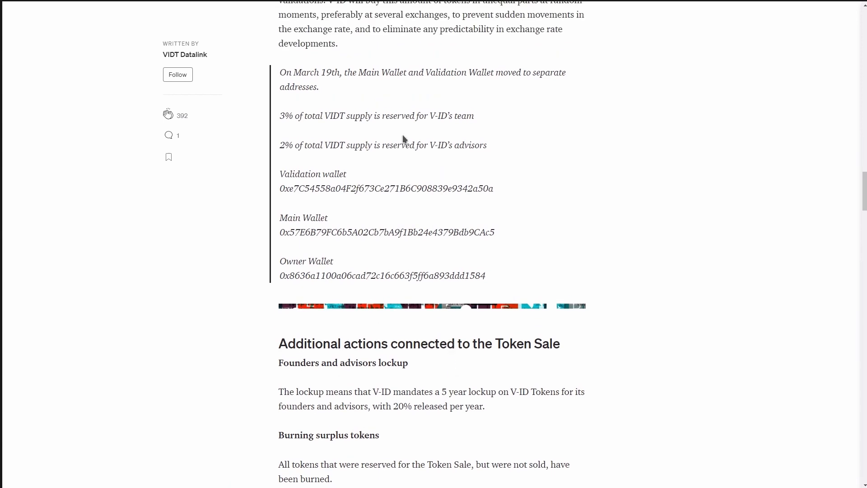
pyautogui.moveTo(280, 116); pyautogui.dragTo(487, 145)
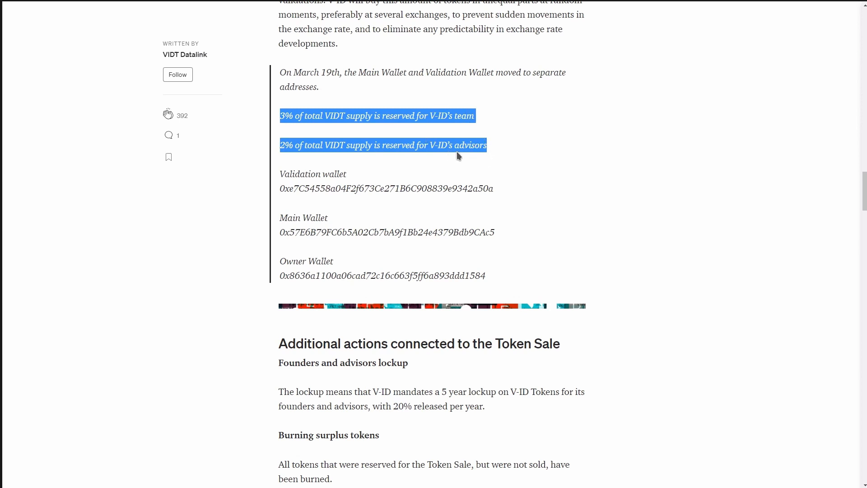
pyautogui.scroll(-3)
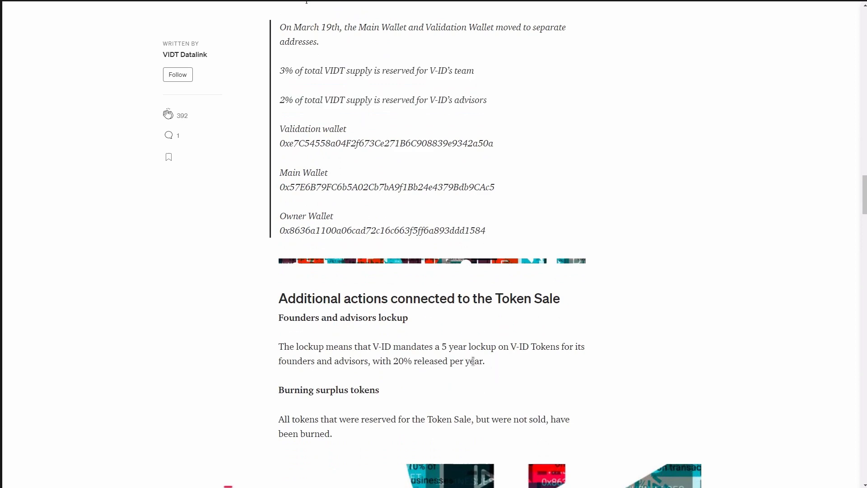
pyautogui.moveTo(279, 346); pyautogui.dragTo(485, 361)
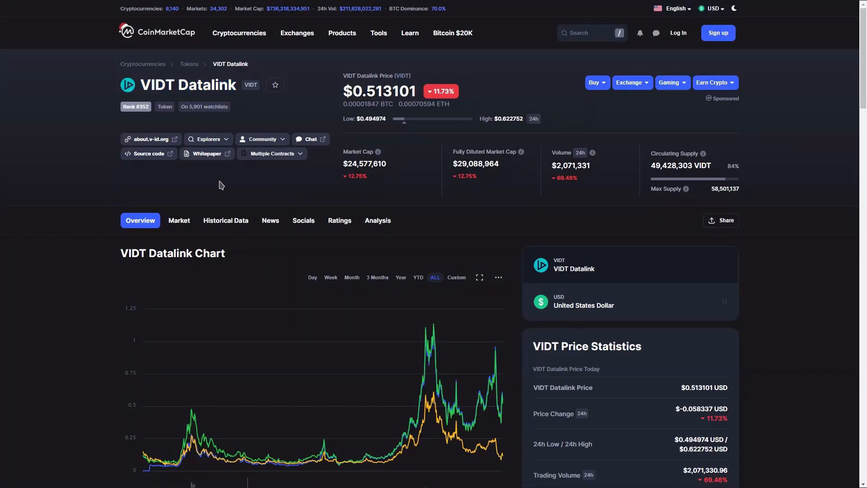
# - Highlight the $0.513101 VIDT price figure on the CoinMarketCap page
pyautogui.doubleClick(381, 91)
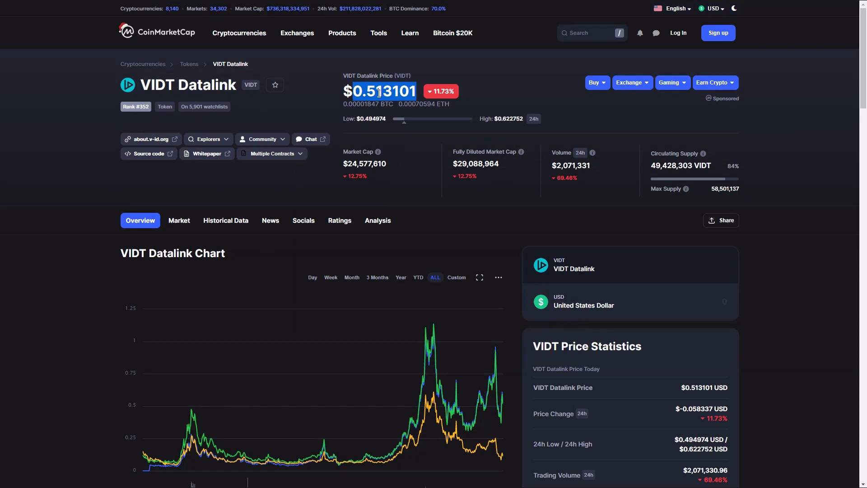
pyautogui.moveTo(379, 151)
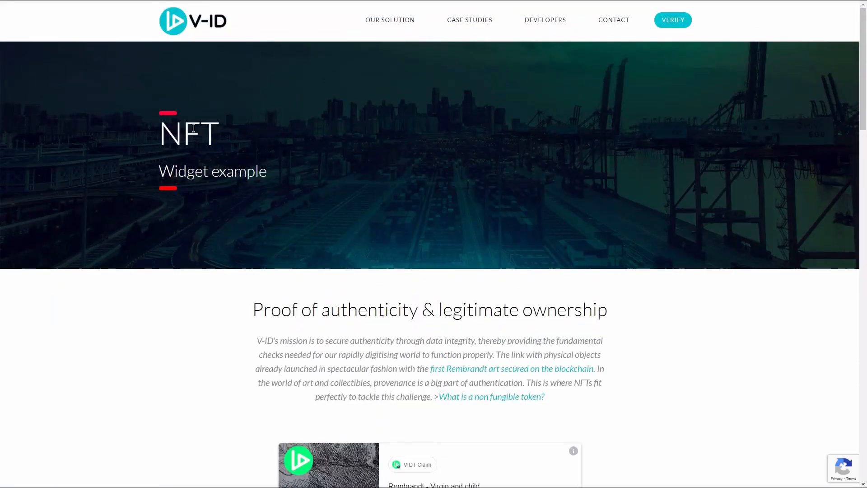
# - Move down the NFT page past the Rembrandt widget, video and photos to the Innovation section
pyautogui.scroll(-3)
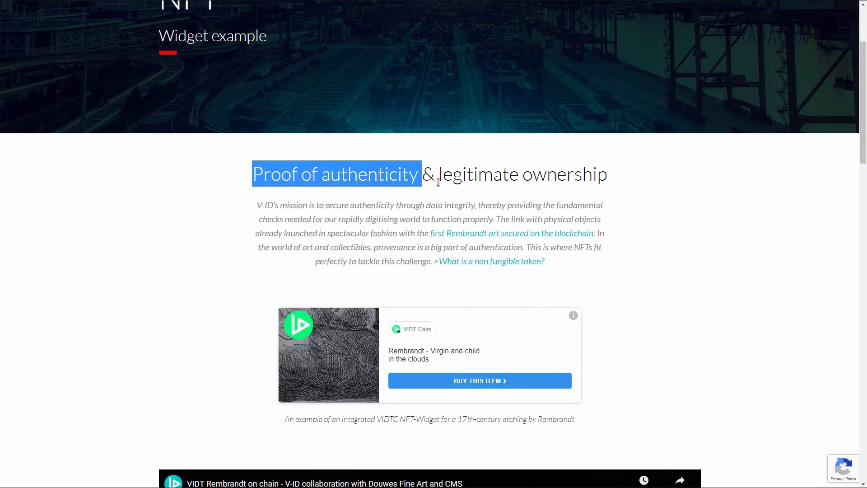
pyautogui.scroll(-3)
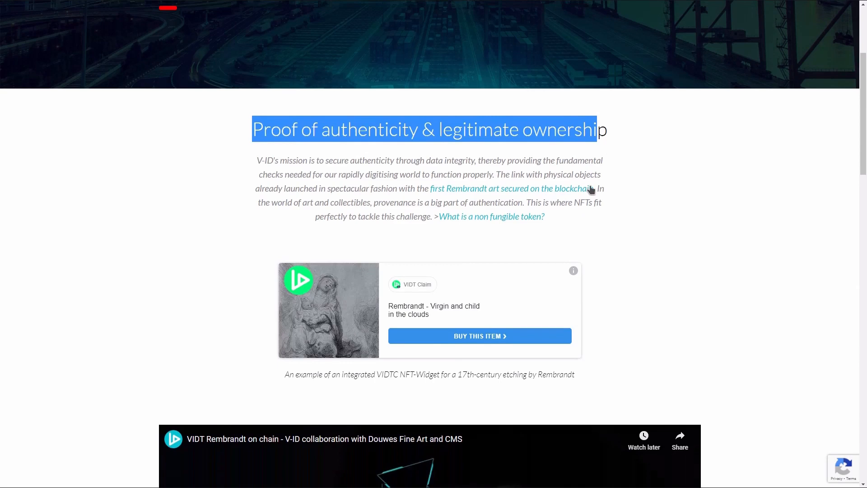
pyautogui.scroll(-3)
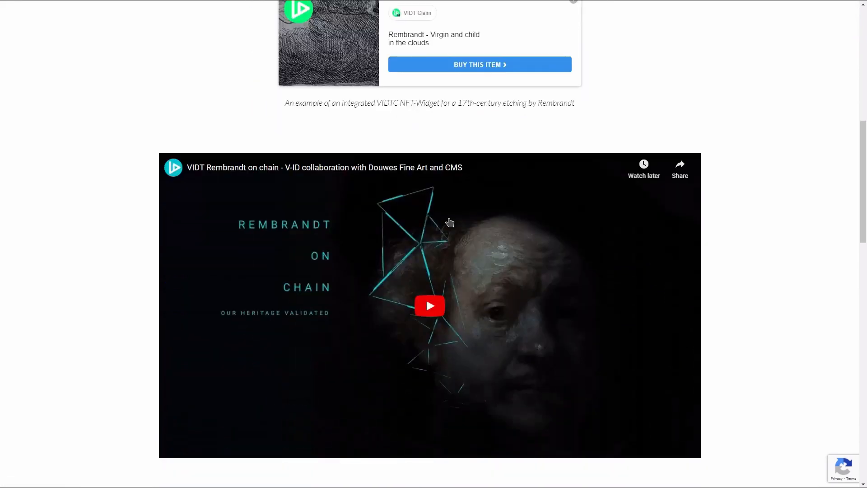
pyautogui.scroll(-3)
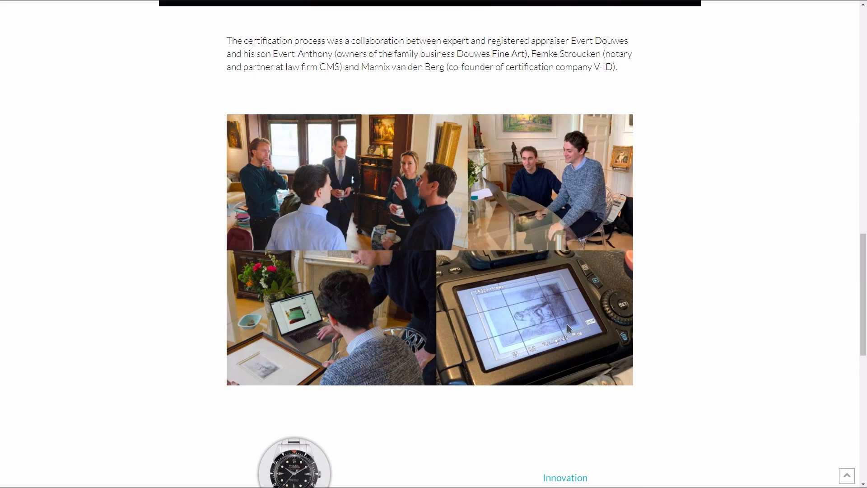
pyautogui.scroll(-3)
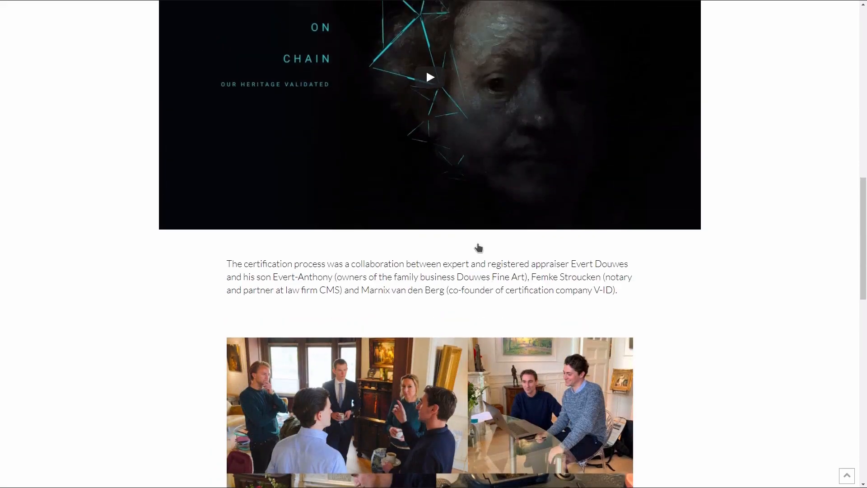
pyautogui.scroll(3)
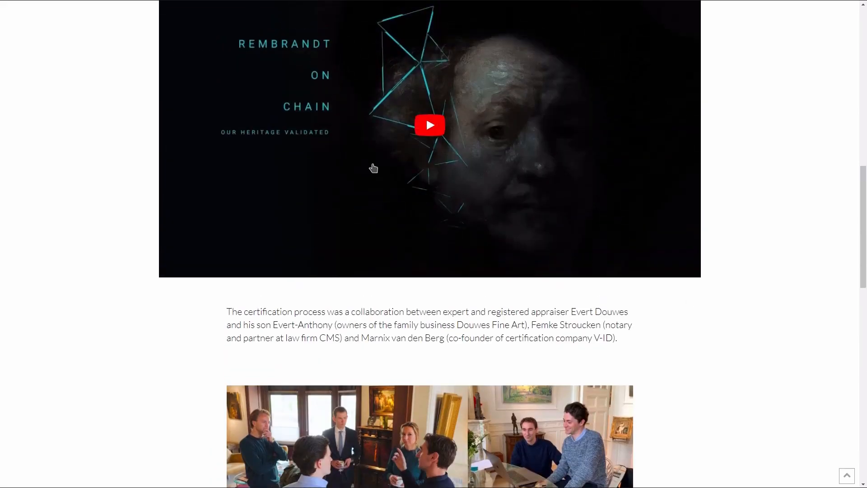
pyautogui.click(429, 125)
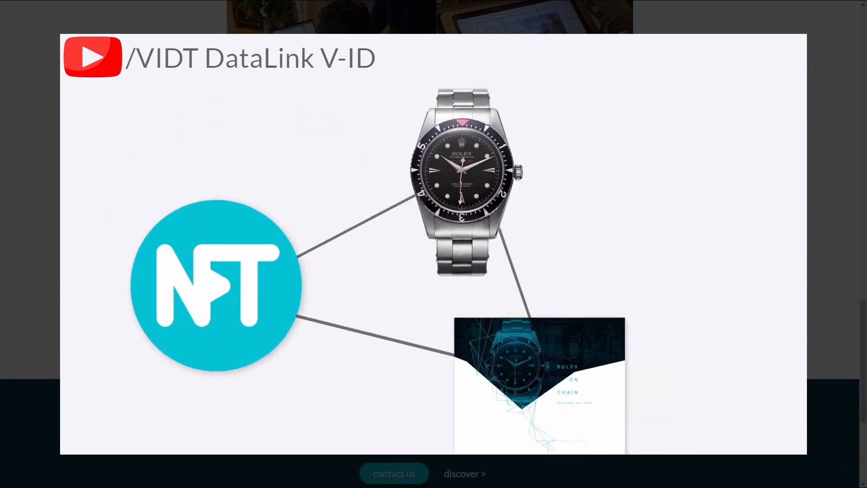
pyautogui.scroll(-3)
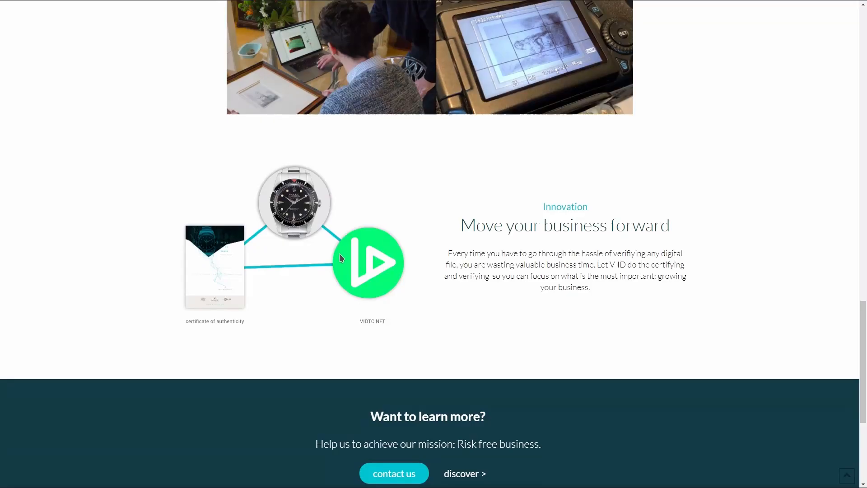
pyautogui.moveTo(466, 285)
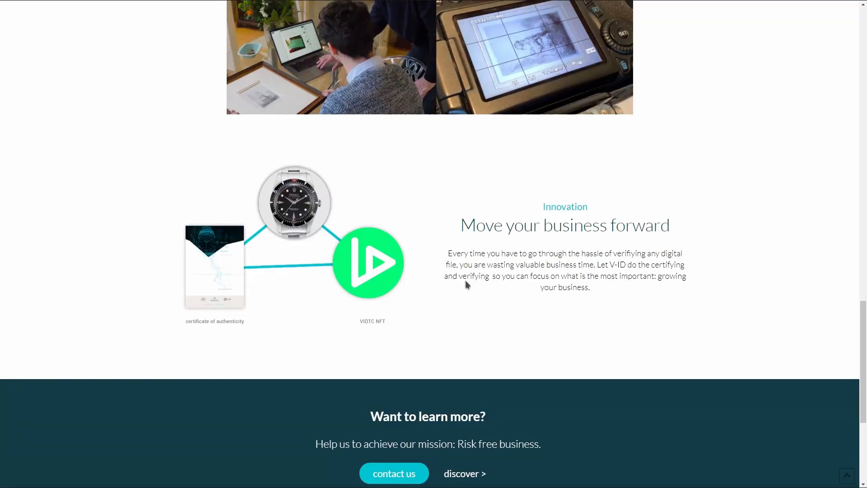
pyautogui.moveTo(650, 250)
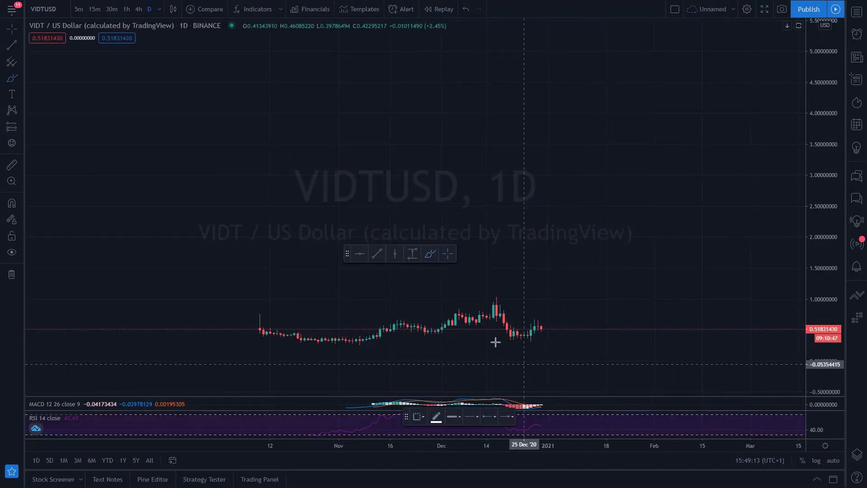
pyautogui.moveTo(544, 341)
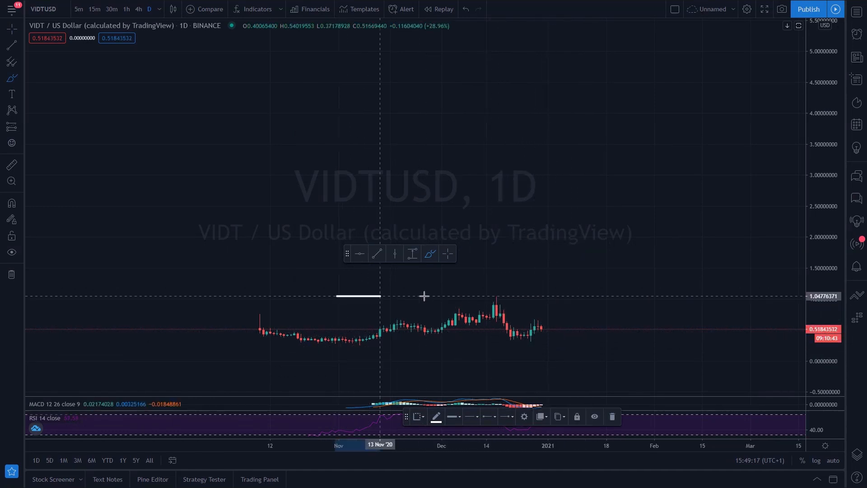
pyautogui.moveTo(525, 325)
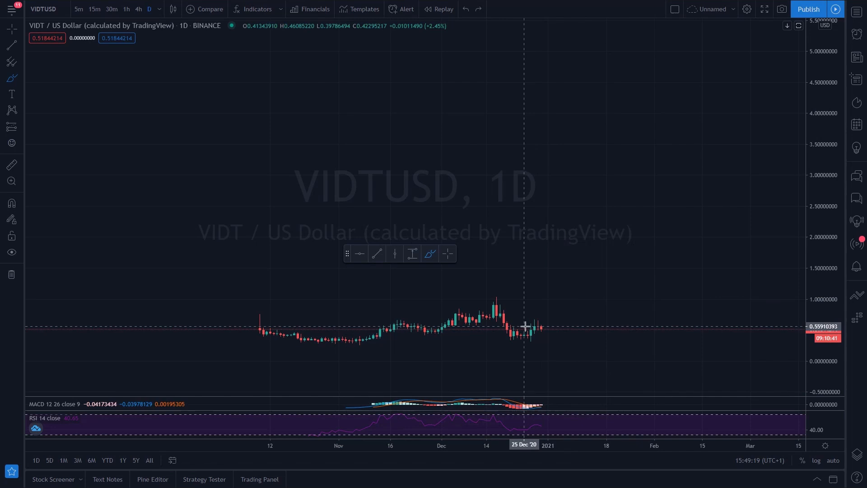
pyautogui.moveTo(588, 321)
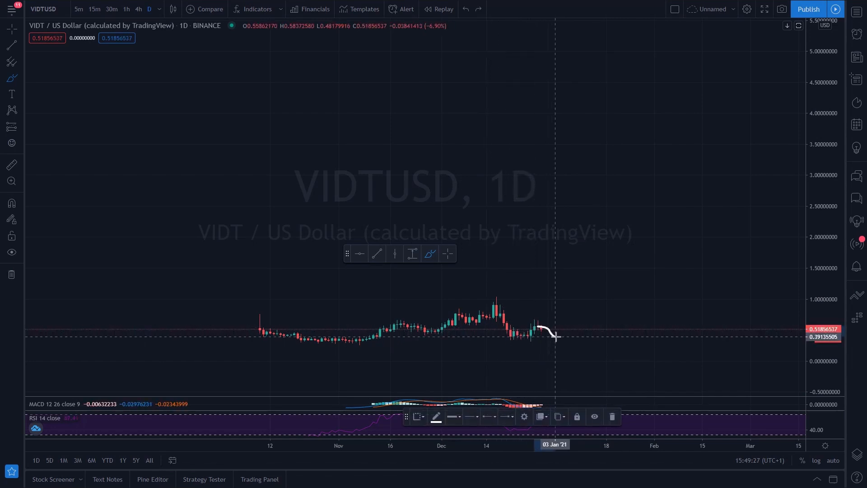
pyautogui.moveTo(570, 312)
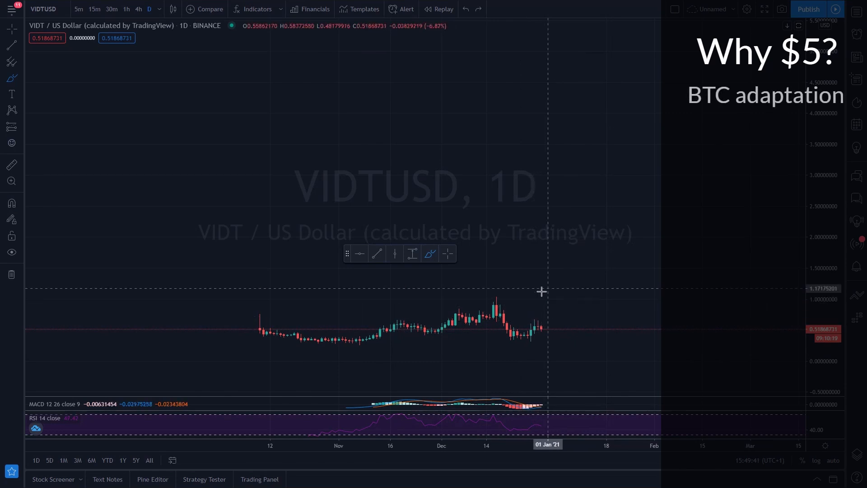
pyautogui.moveTo(558, 303)
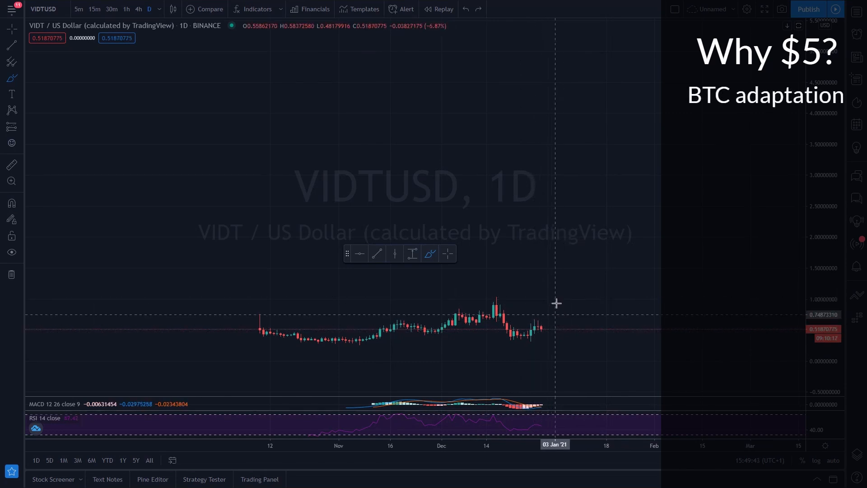
pyautogui.moveTo(541, 329)
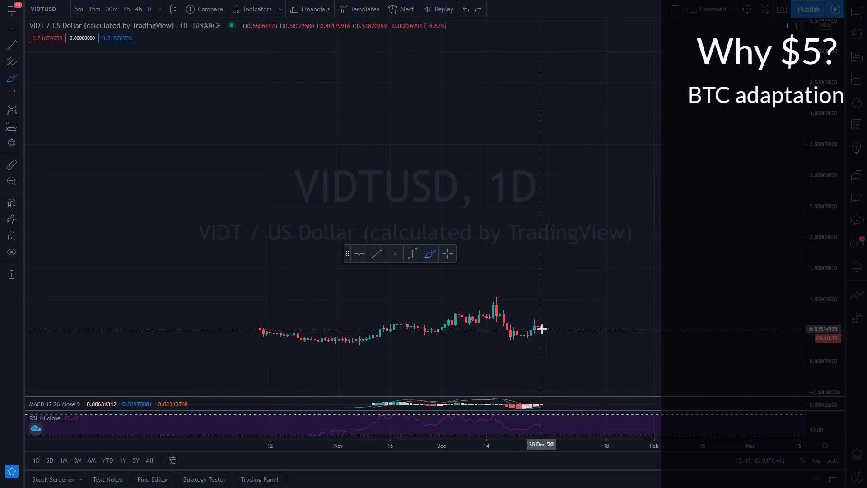
pyautogui.moveTo(572, 287)
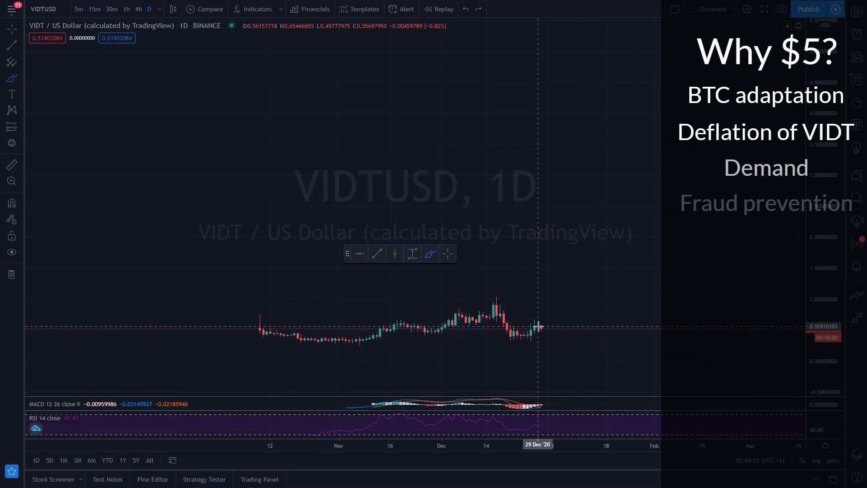
# - Pan the VIDTUSD chart leftward to leave empty space right of the latest candles
pyautogui.moveTo(539, 329); pyautogui.dragTo(603, 286)
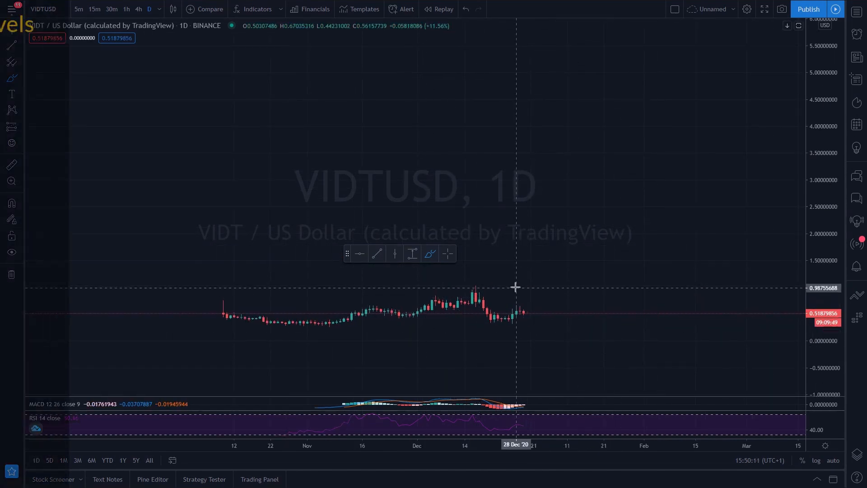
# - Draw a horizontal resistance line along the 1.00 price level on the VIDTUSD chart
pyautogui.moveTo(514, 286); pyautogui.dragTo(639, 287)
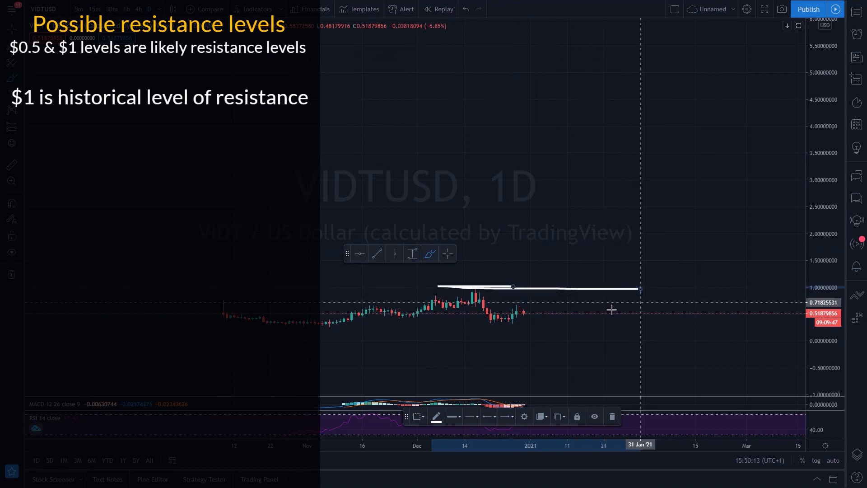
pyautogui.moveTo(473, 264)
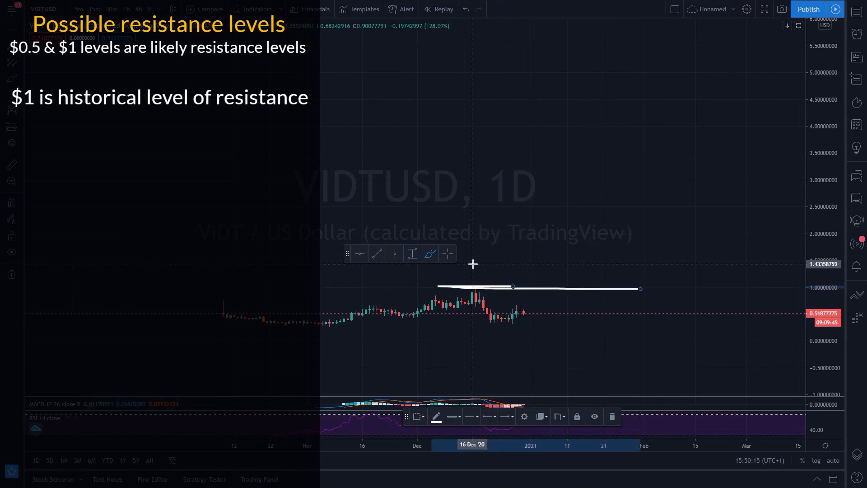